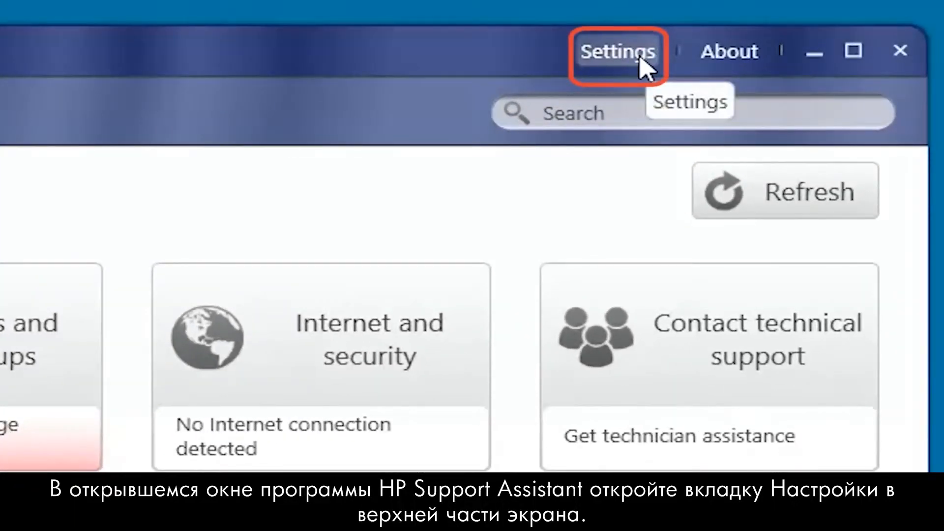
- Switch to the Settings page with the update and scheduling preferences
{"action": "left_click", "coordinate": [618, 50]}
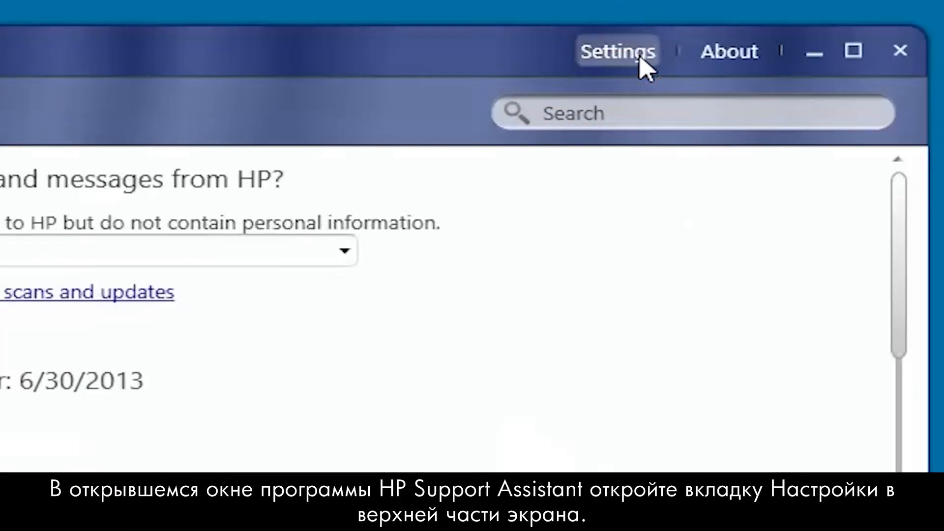
{"action": "left_click", "coordinate": [616, 50]}
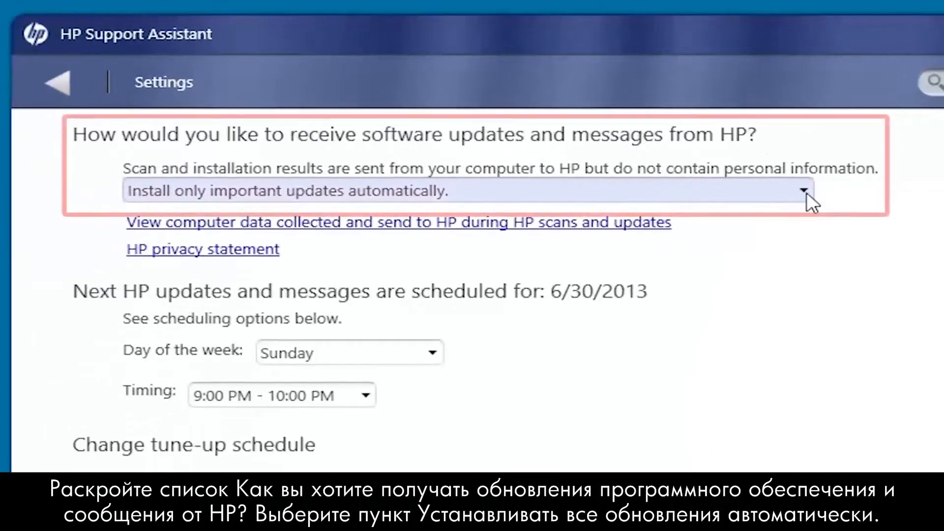
- Choose 'Install all updates automatically (Recommended)' as the software update preference
{"action": "left_click", "coordinate": [804, 190]}
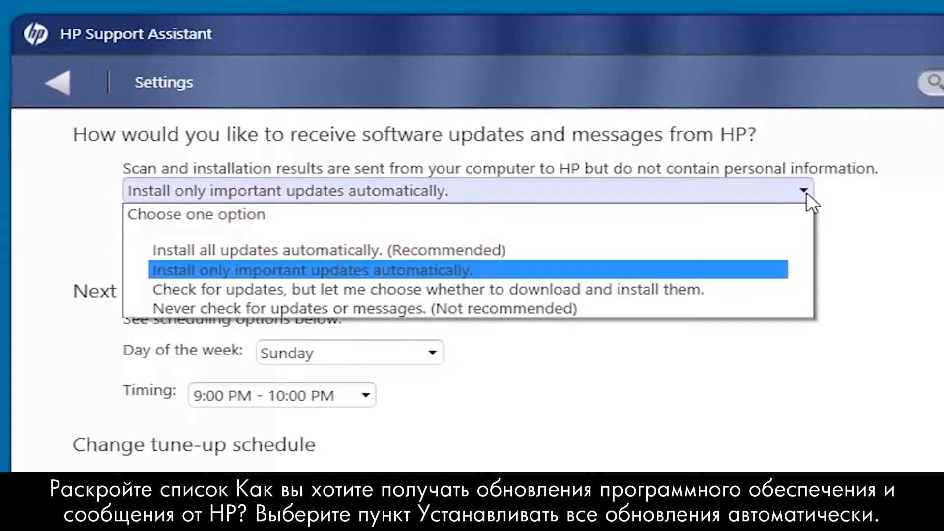
{"action": "mouse_move", "coordinate": [706, 225]}
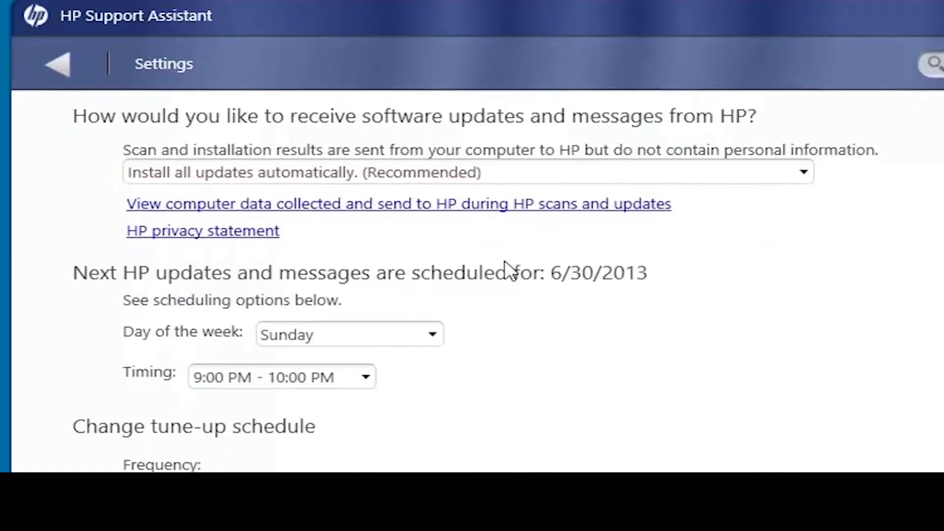
{"action": "left_click", "coordinate": [431, 335]}
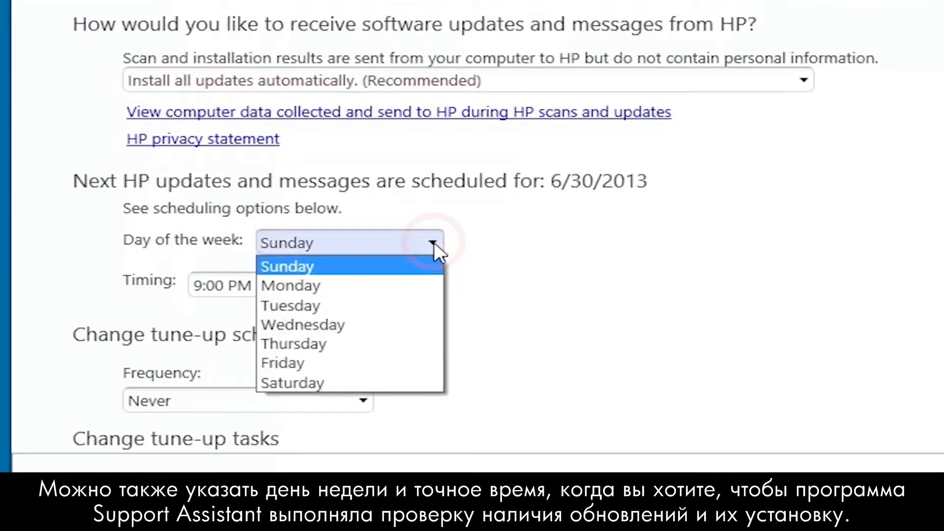
- Schedule weekly updates for Monday, 7:00 AM - 8:00 AM, and save the settings
{"action": "left_click", "coordinate": [291, 285]}
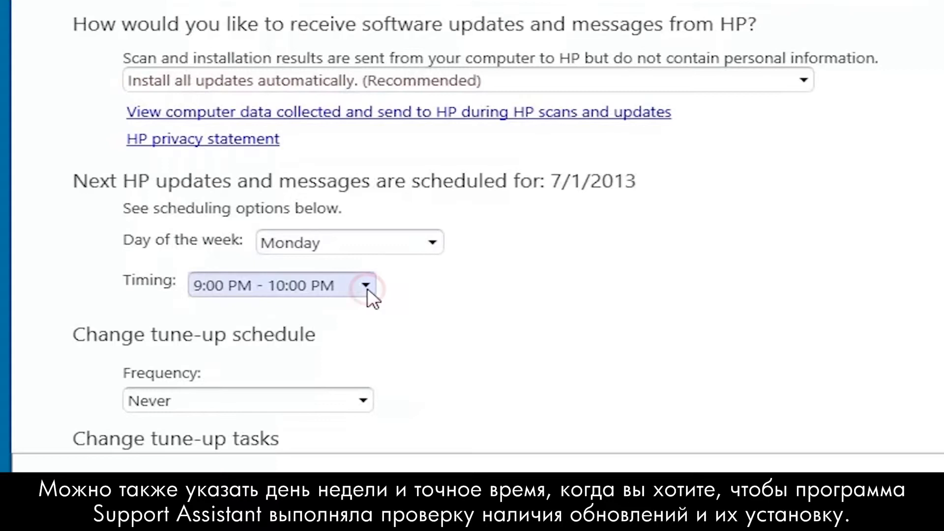
{"action": "left_click", "coordinate": [364, 285]}
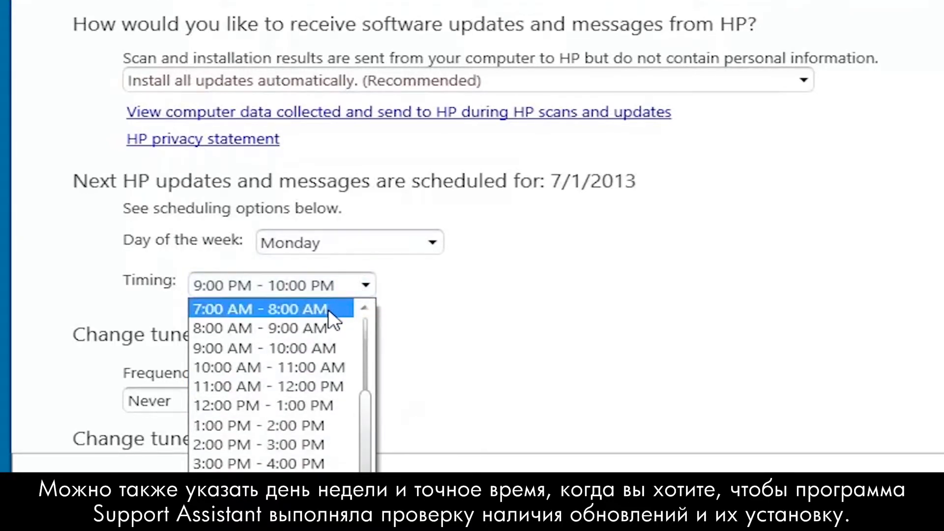
{"action": "left_click", "coordinate": [259, 309]}
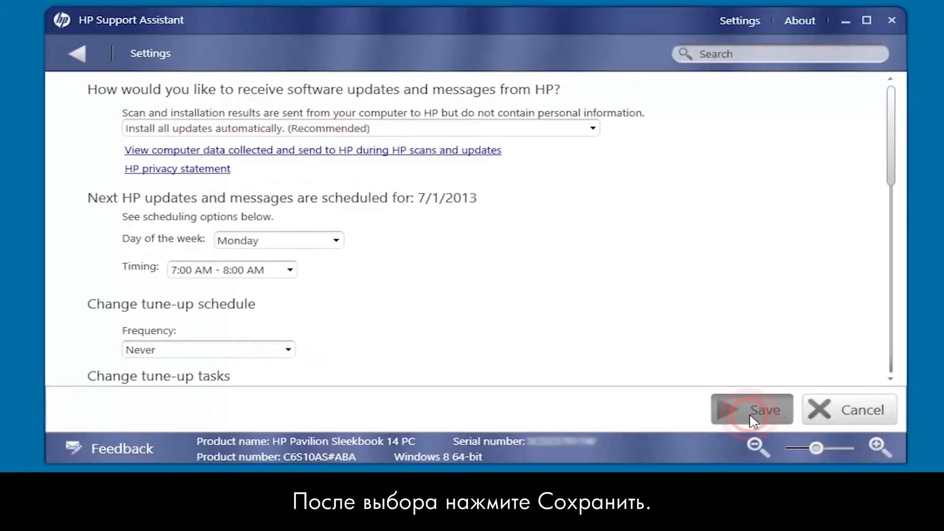
{"action": "left_click", "coordinate": [750, 409]}
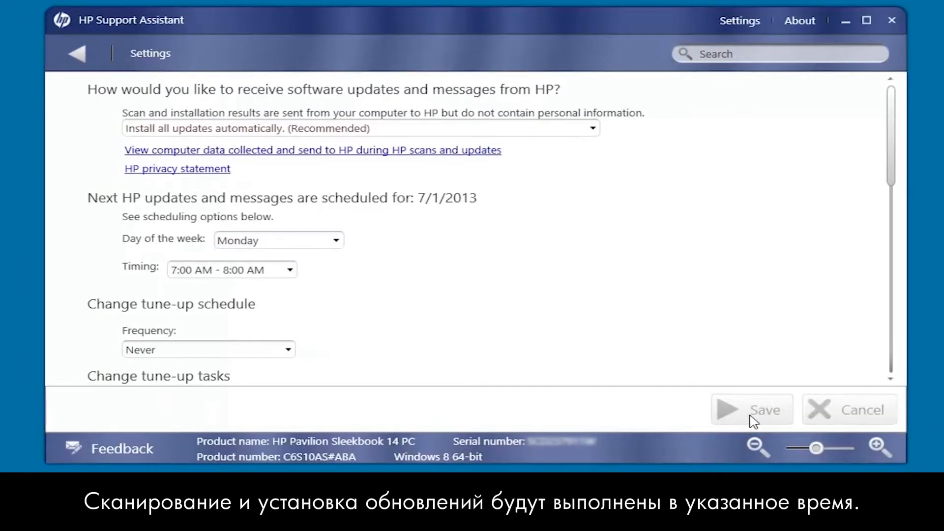